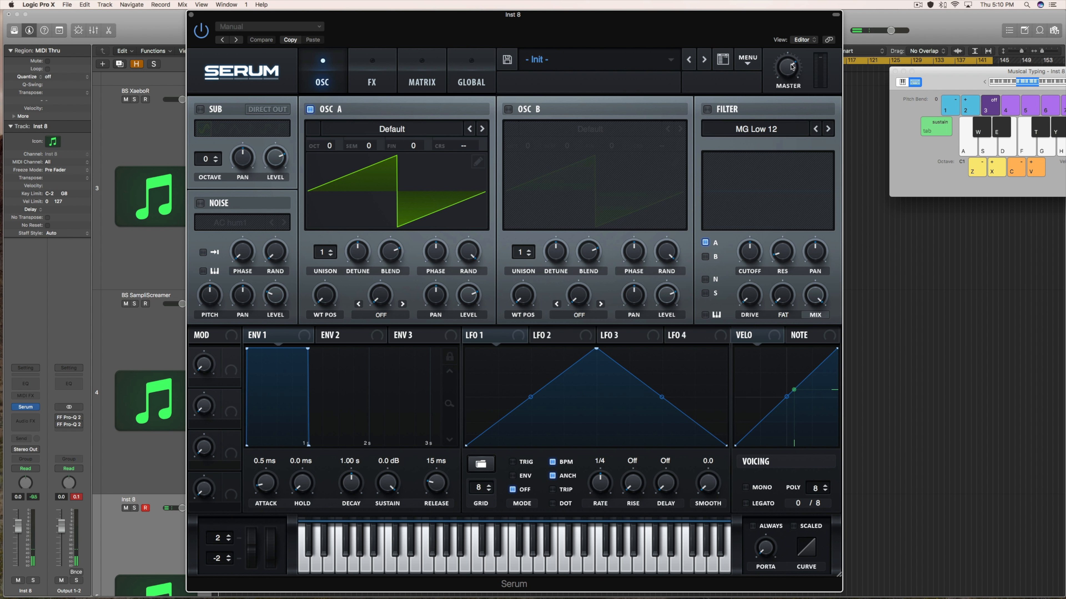
mouse_move(787, 67)
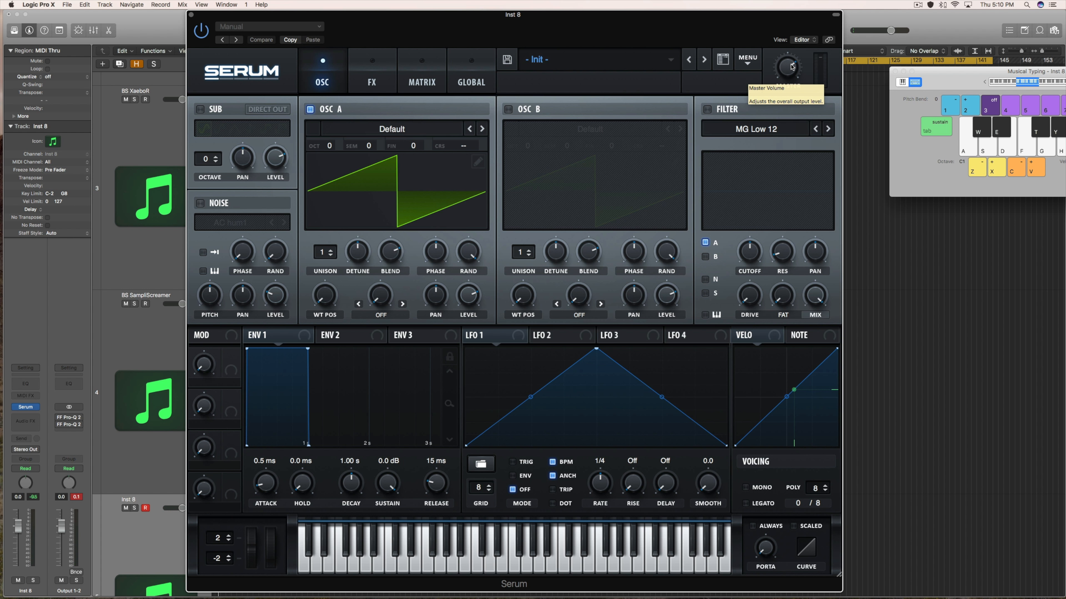
mouse_move(785, 67)
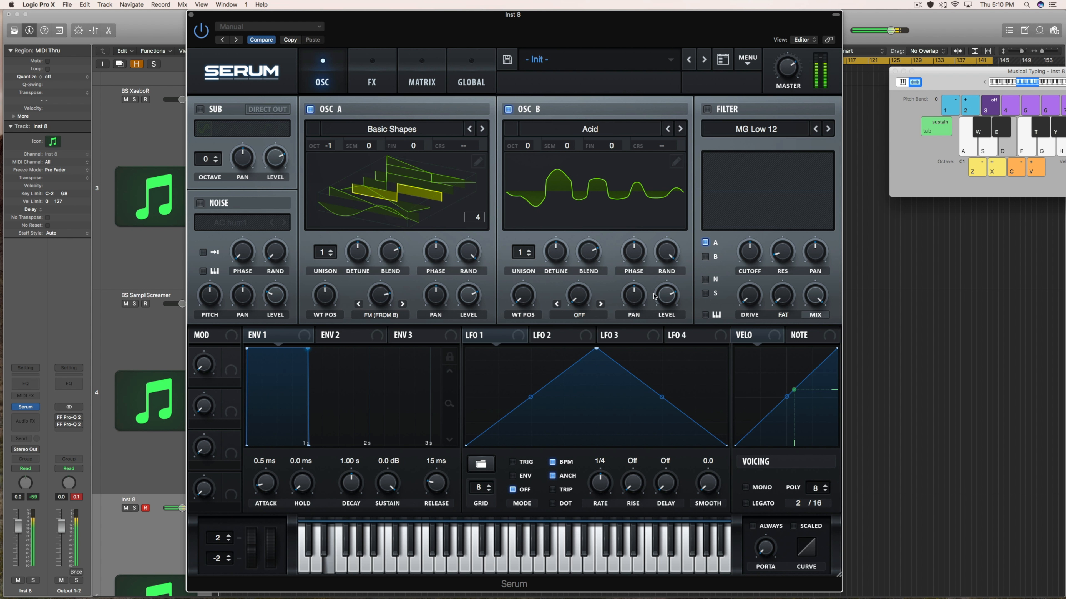
mouse_move(380, 294)
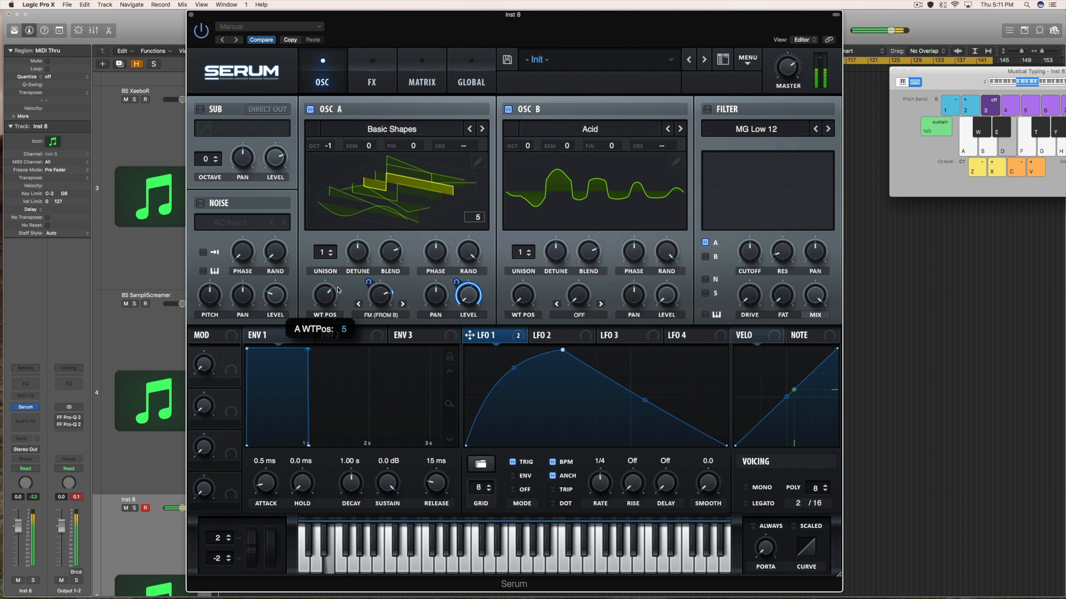
Give oscillator A two unison voices and set oscillator B's warp to Sync under LFO 1 control
left_click(324, 252)
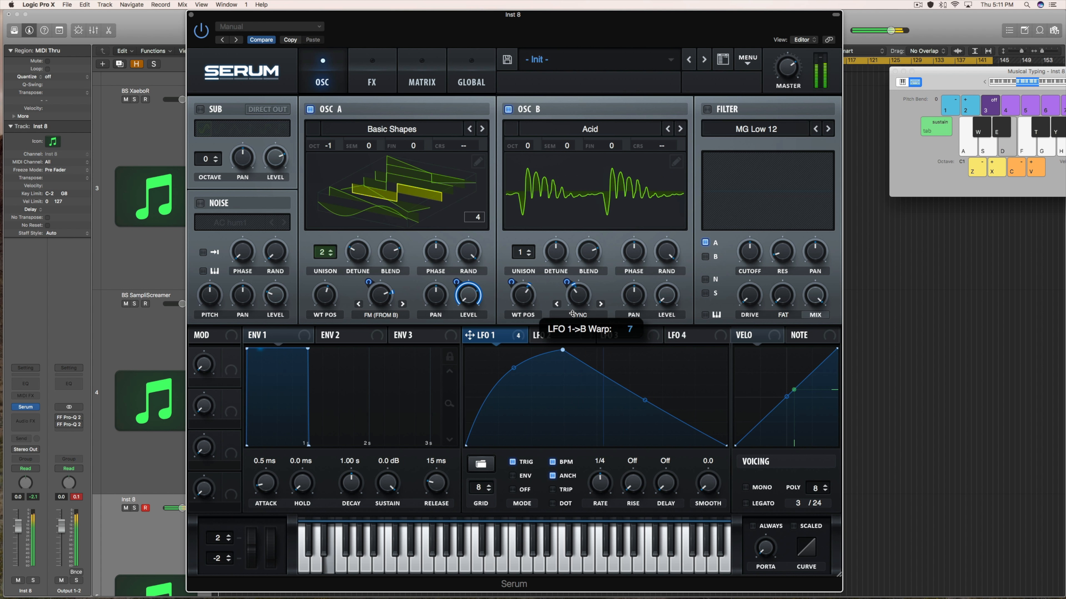
mouse_move(372, 99)
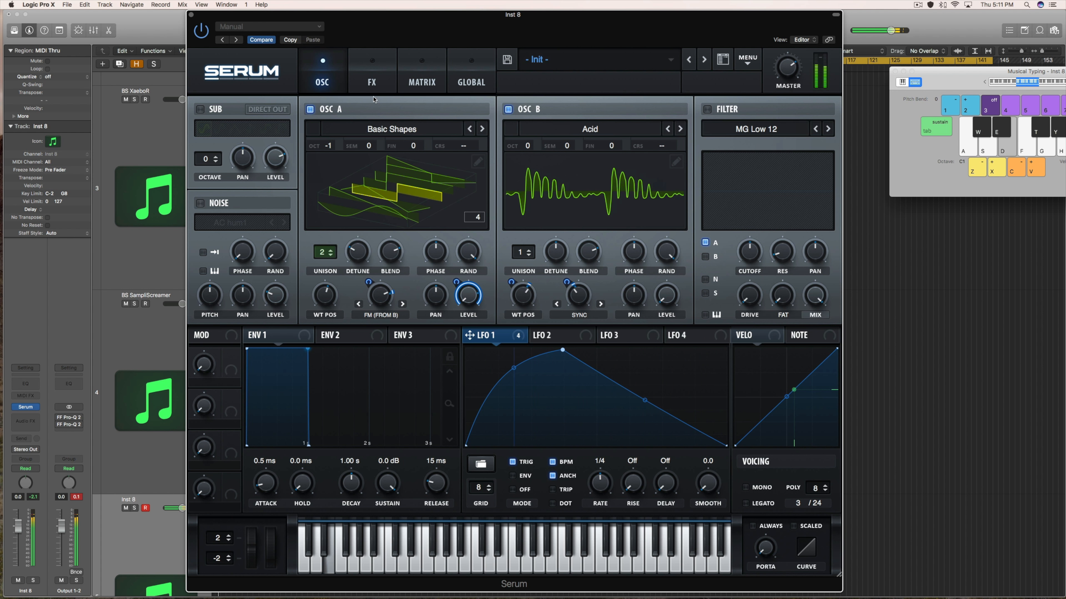
Add a Distortion effect after Hyper/Dimension and step its type to Diode 1
left_click(371, 71)
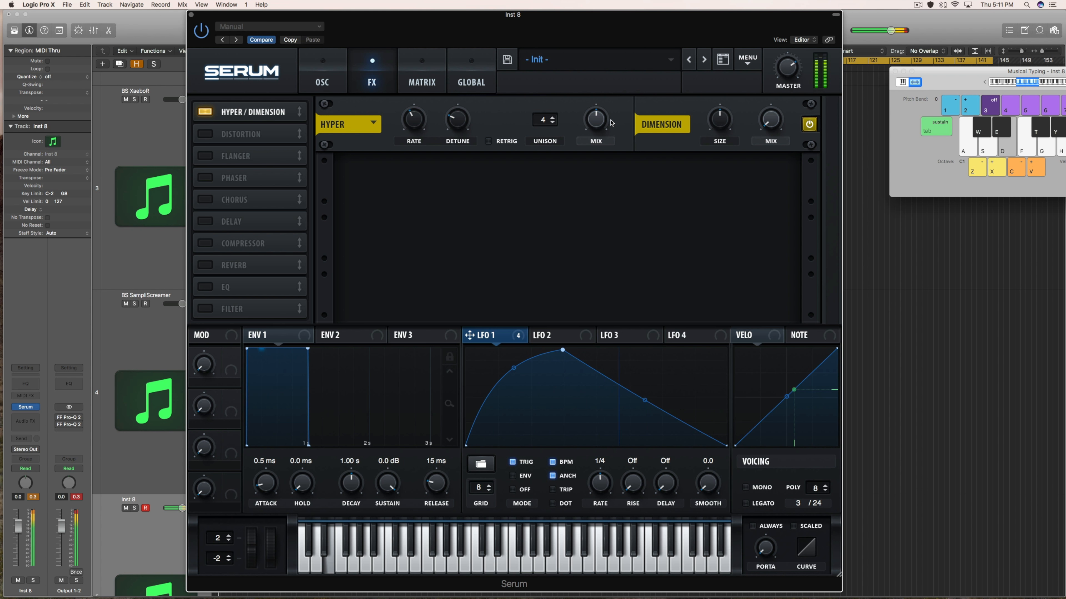
left_click(205, 134)
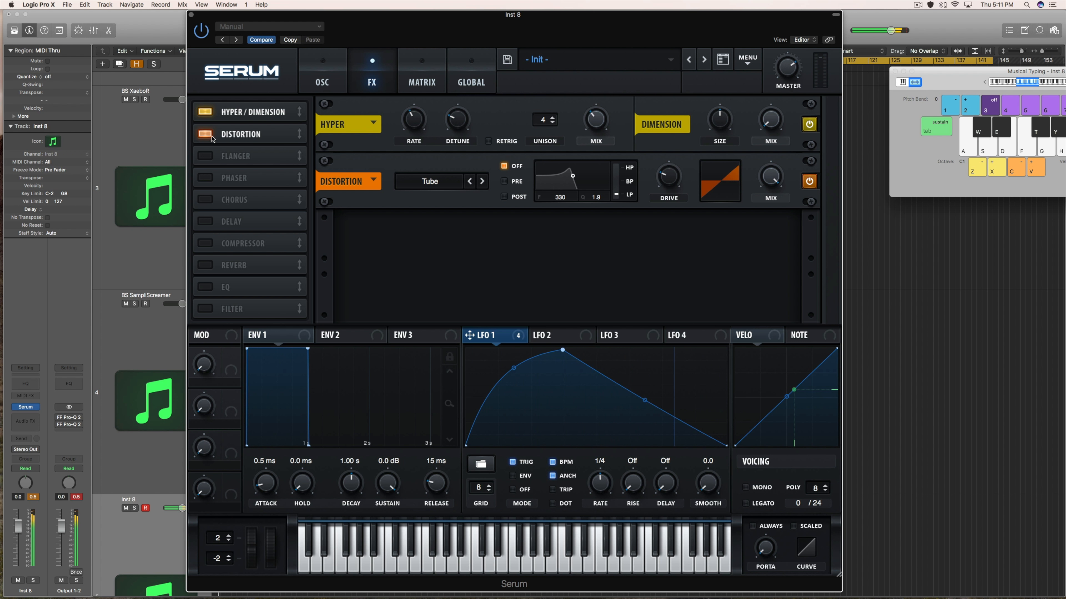
left_click(482, 182)
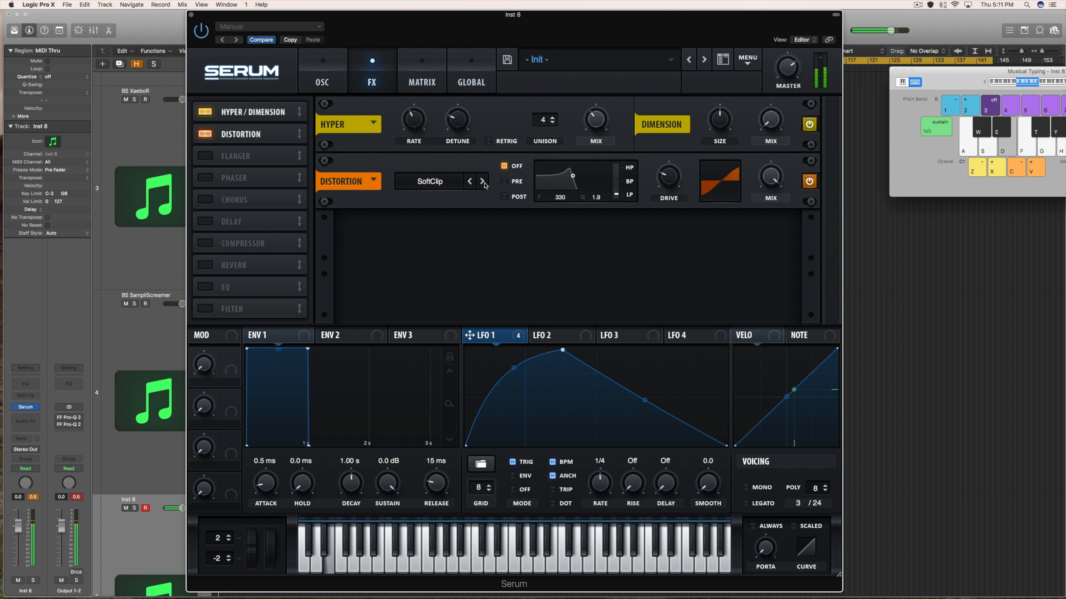
left_click(482, 182)
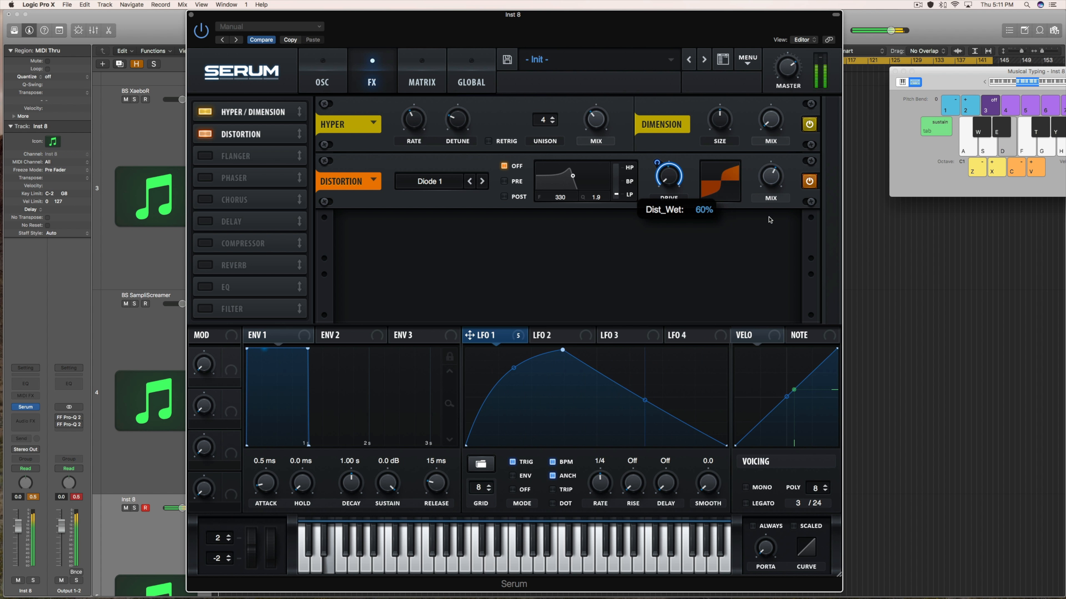
mouse_move(779, 181)
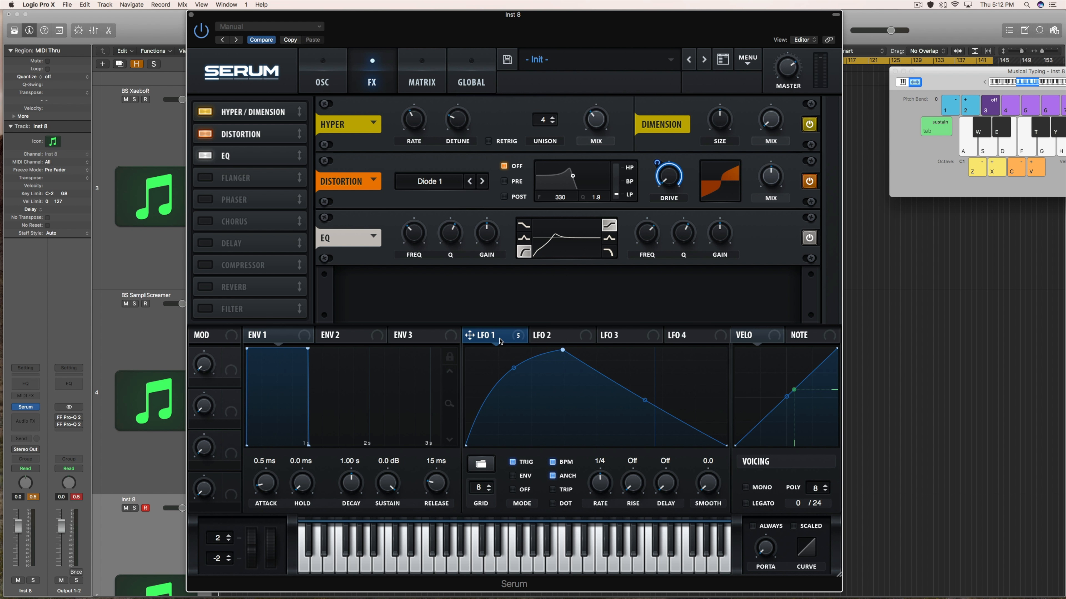
Remove all of LFO 2's modulation destinations
left_click(551, 336)
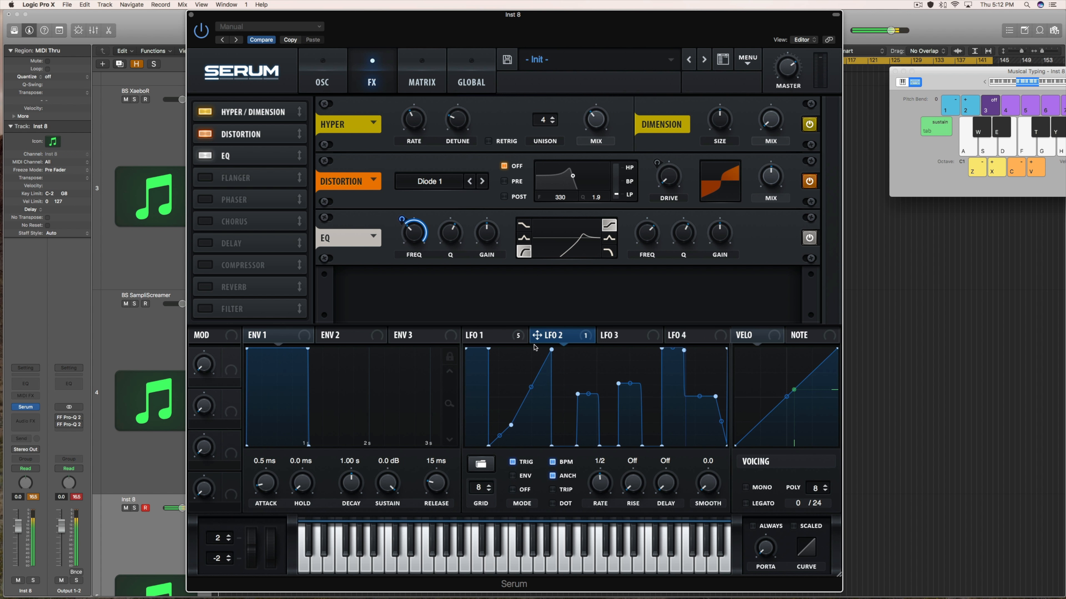
right_click(534, 347)
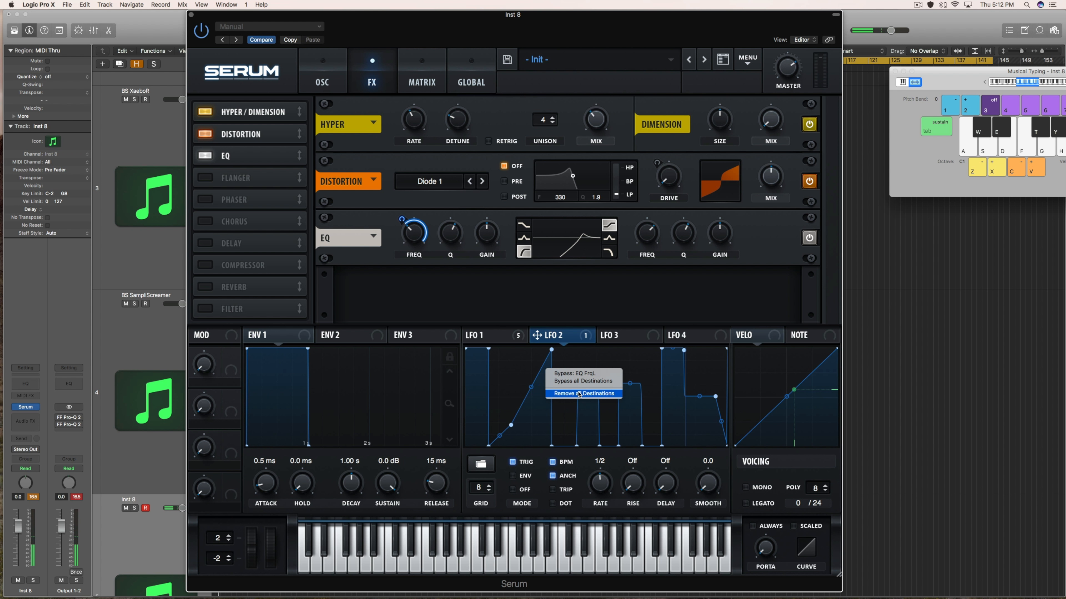
left_click(582, 393)
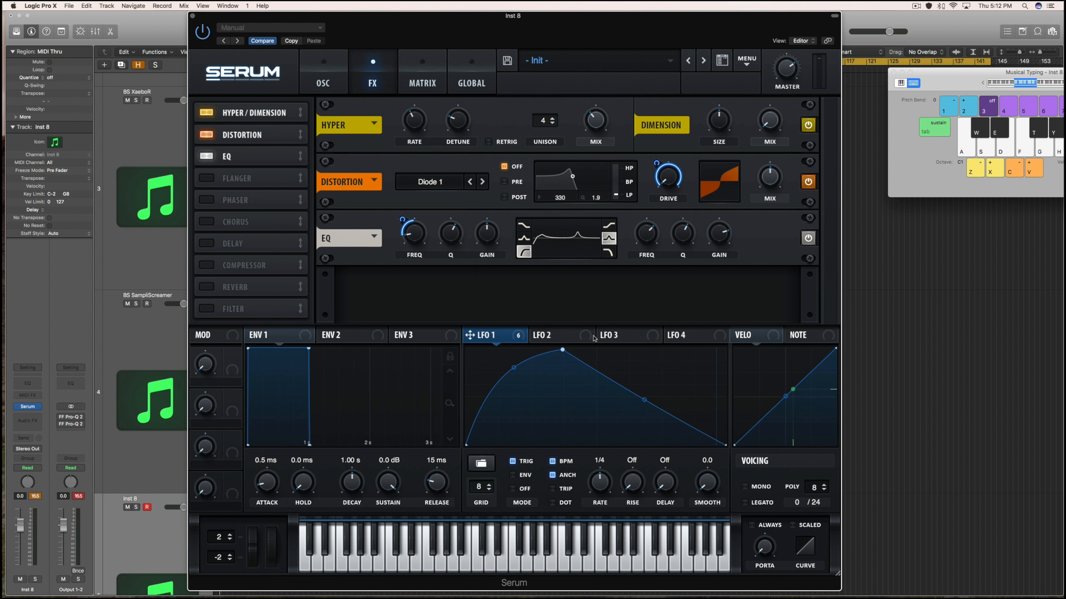
Reset LFO 2 to the Basic triangle shape
left_click(550, 335)
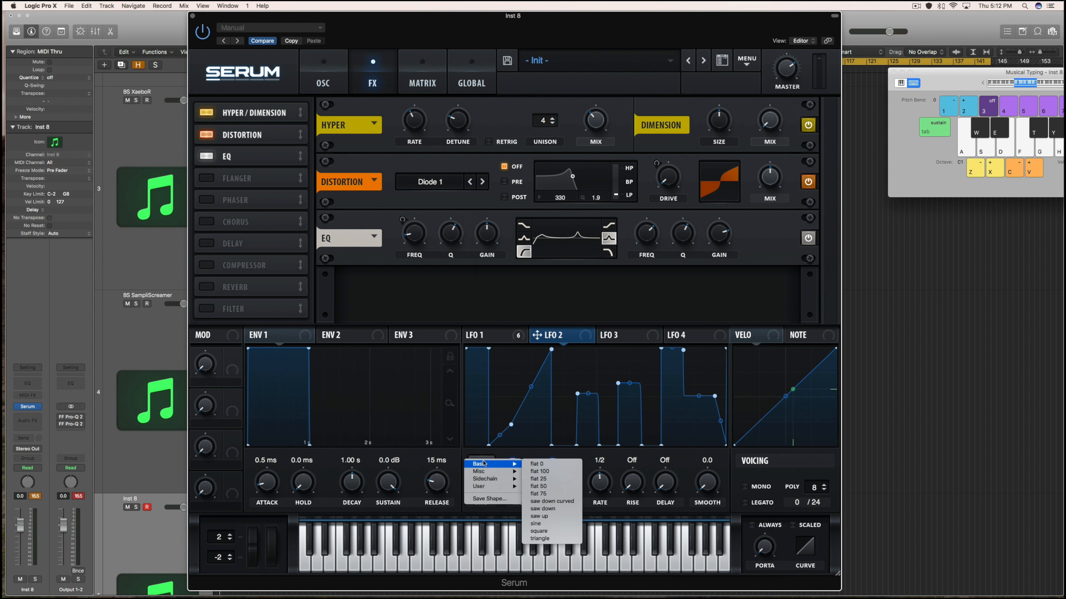
mouse_move(539, 532)
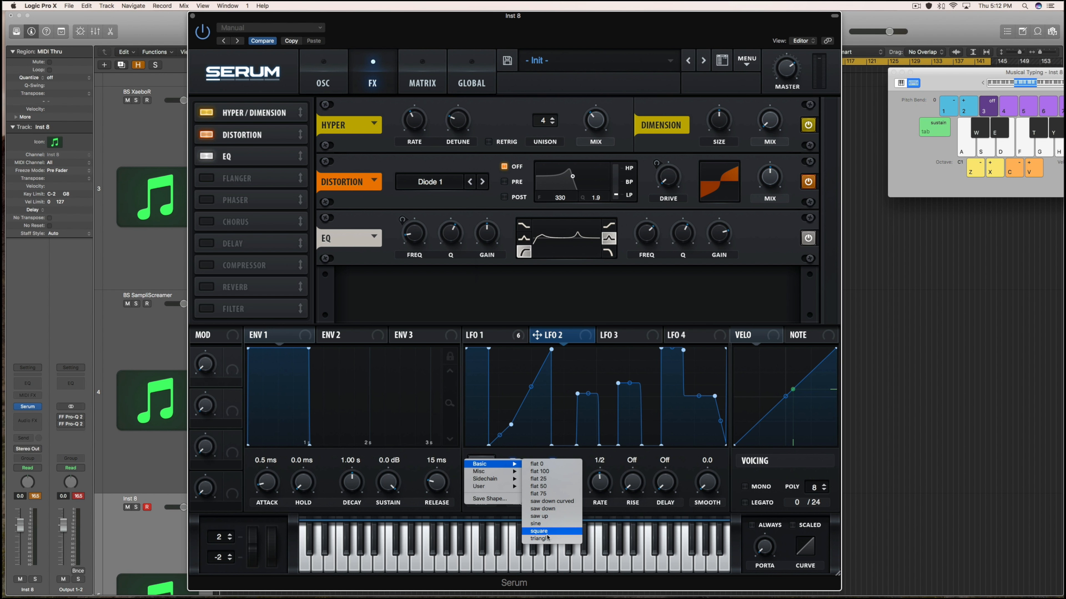
left_click(540, 538)
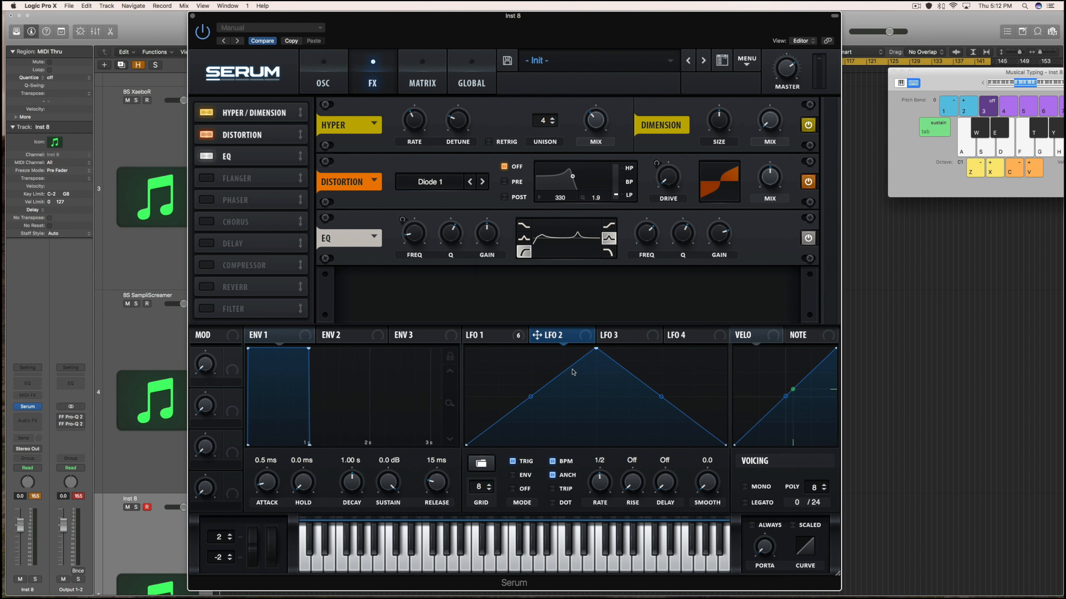
mouse_move(599, 488)
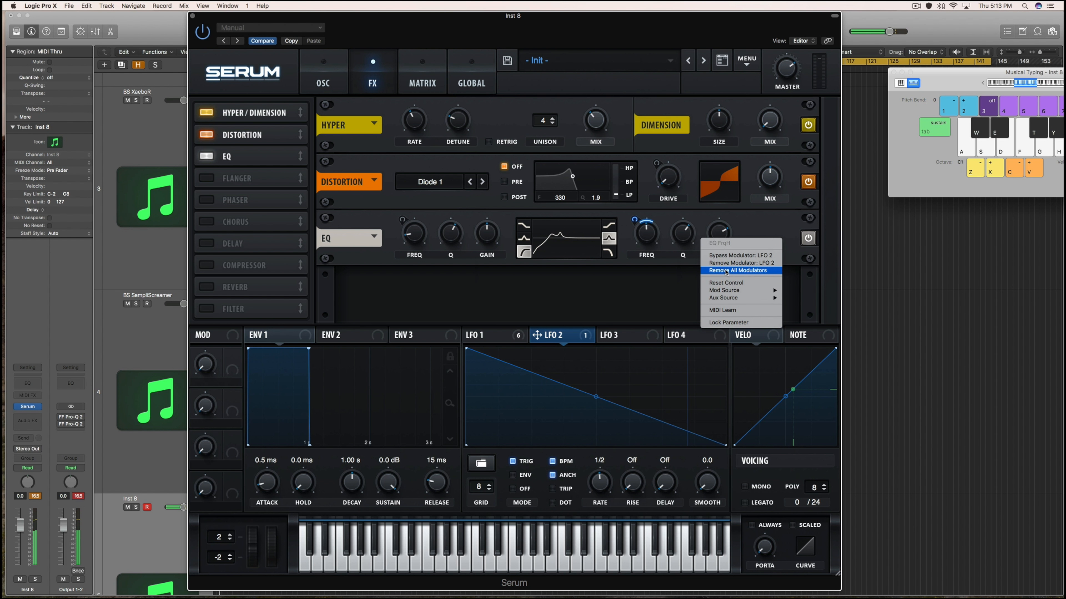
Clear all modulators from the EQ's second-band frequency and return to LFO 1
left_click(740, 271)
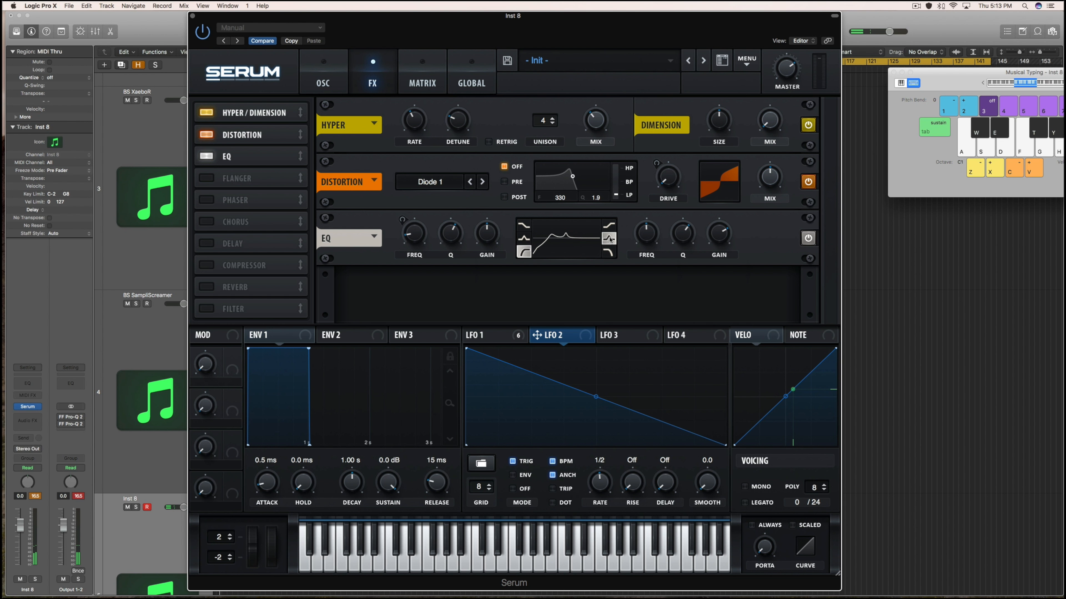
left_click(483, 336)
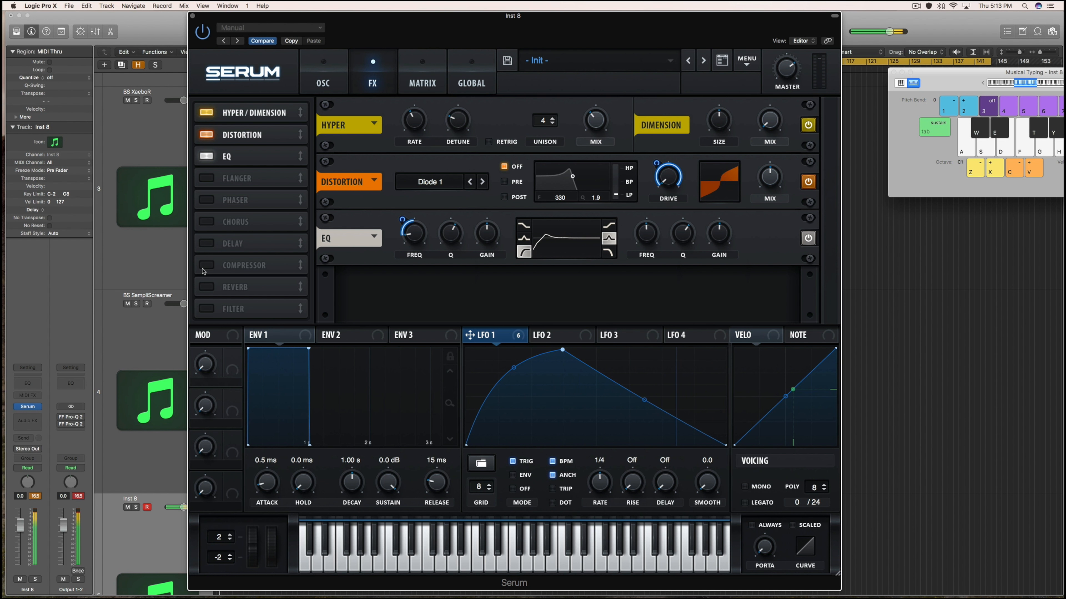
Add a multiband Compressor and an enabled Chorus with LFO 1 on its depth, then go back to the oscillators
left_click(205, 265)
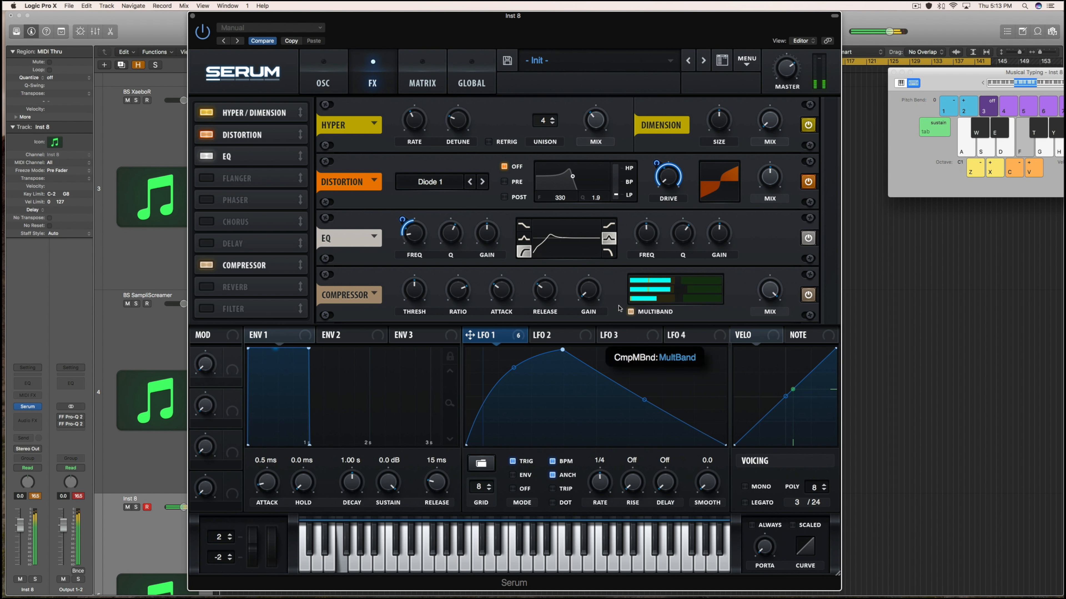
mouse_move(267, 282)
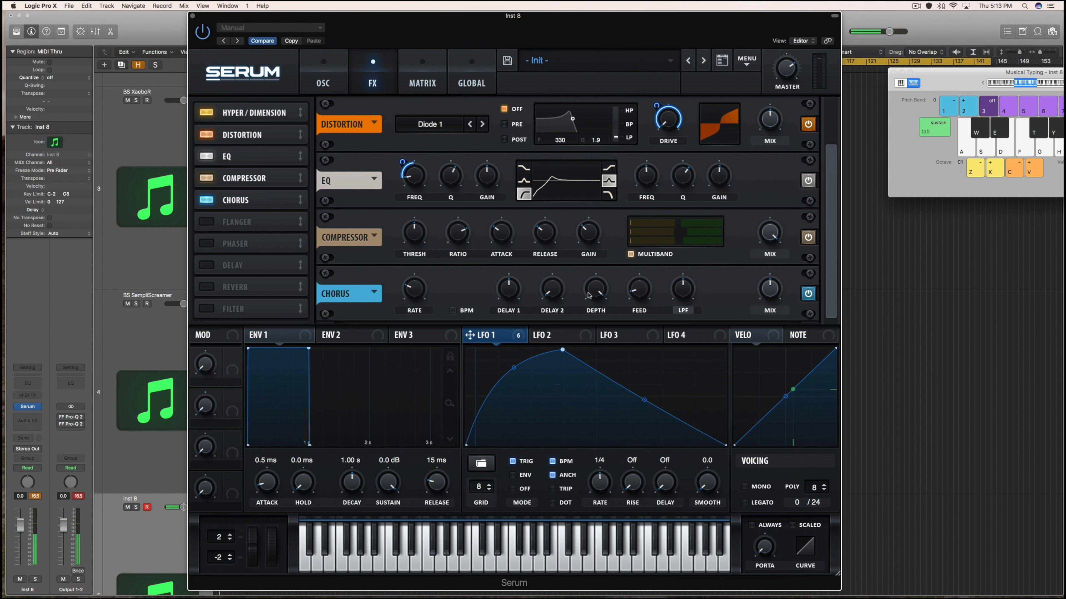
mouse_move(684, 302)
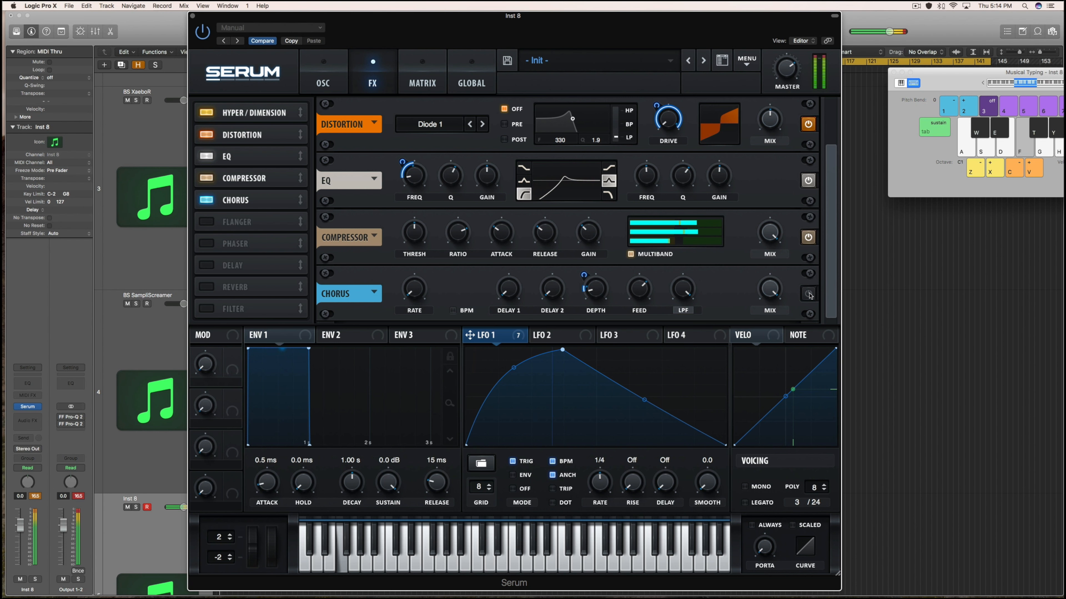
left_click(808, 294)
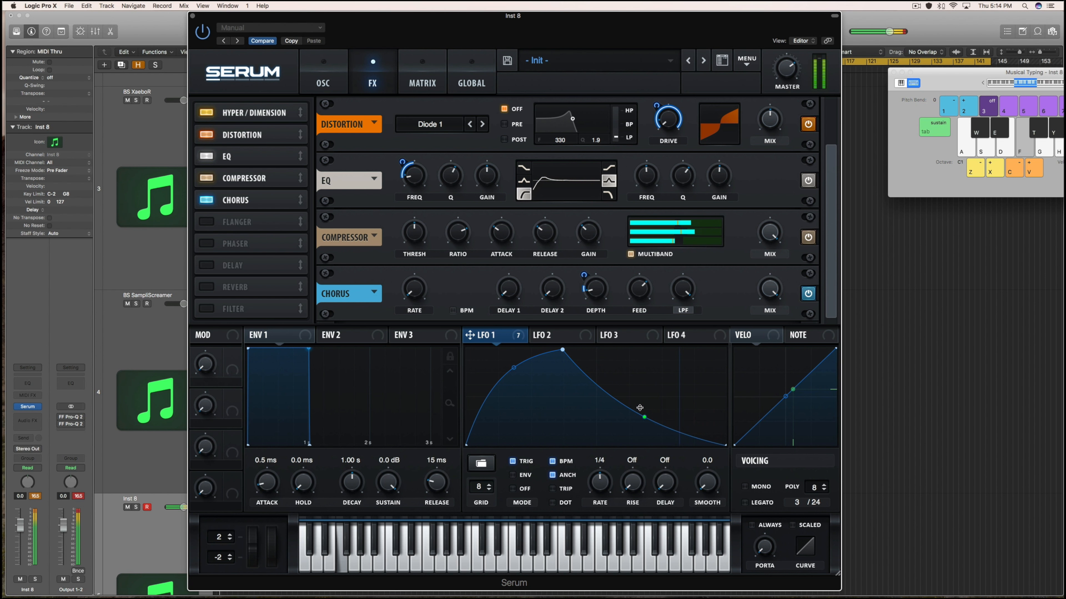
left_click(322, 64)
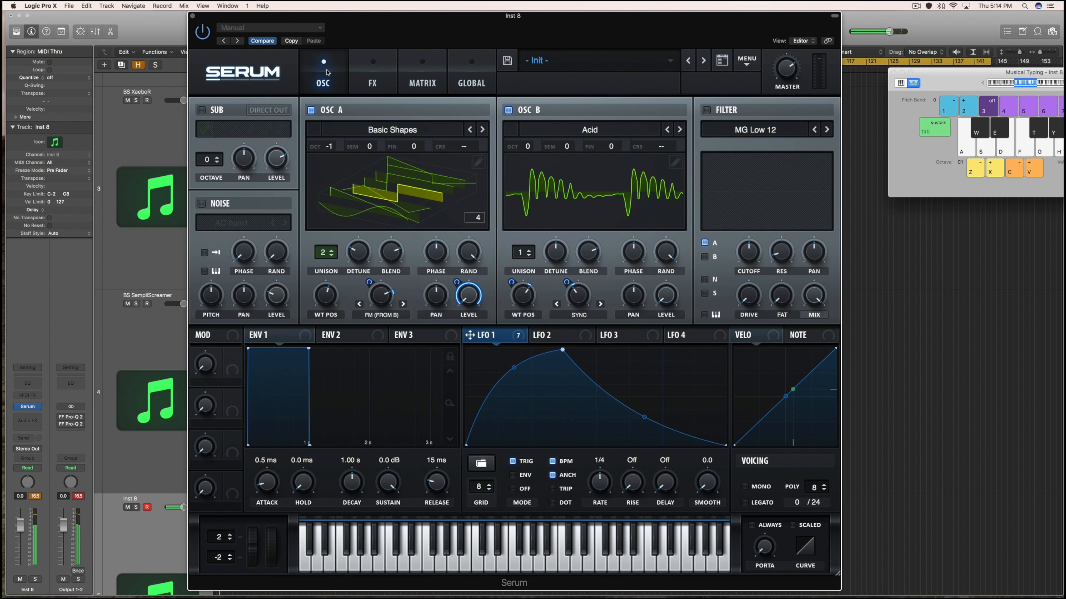
mouse_move(364, 94)
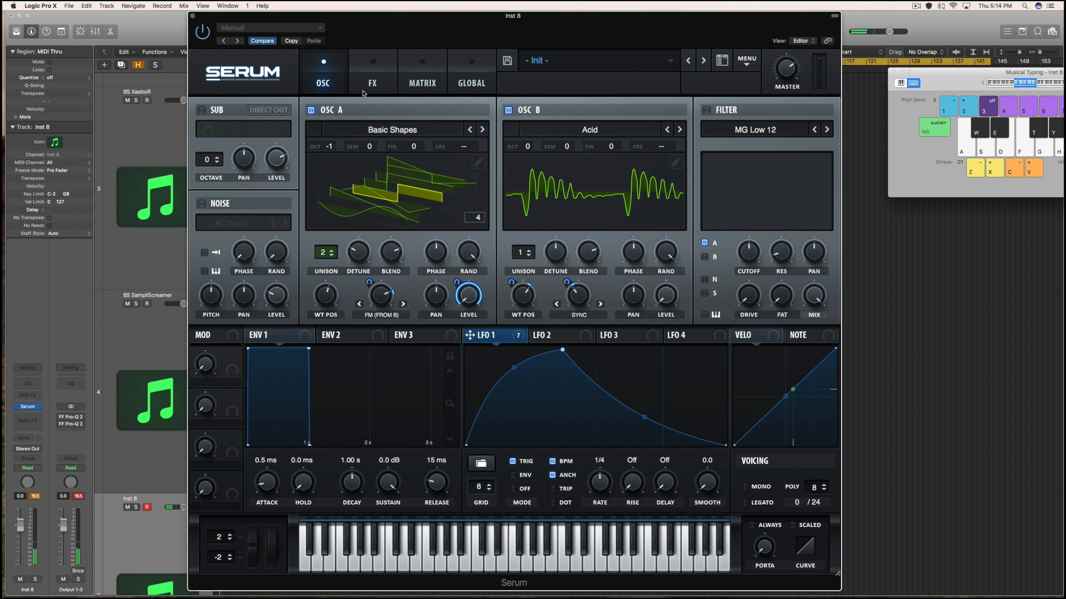